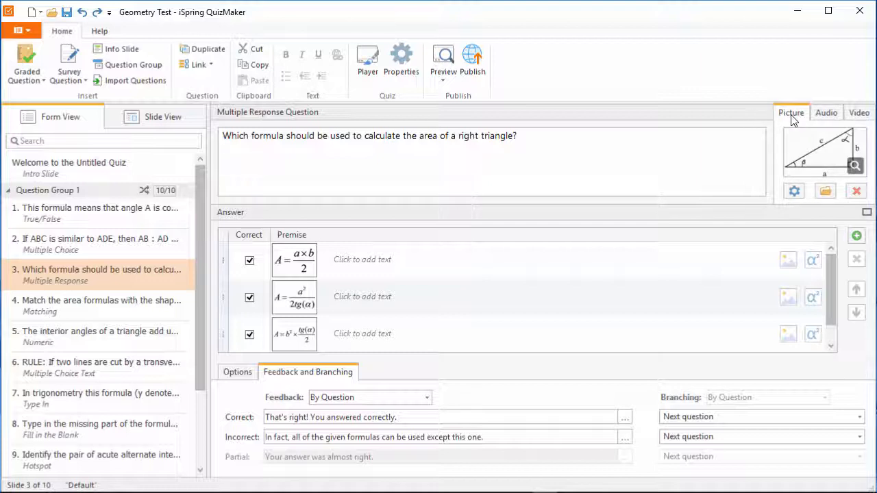
{"action": "mouse_move", "coordinate": [750, 131]}
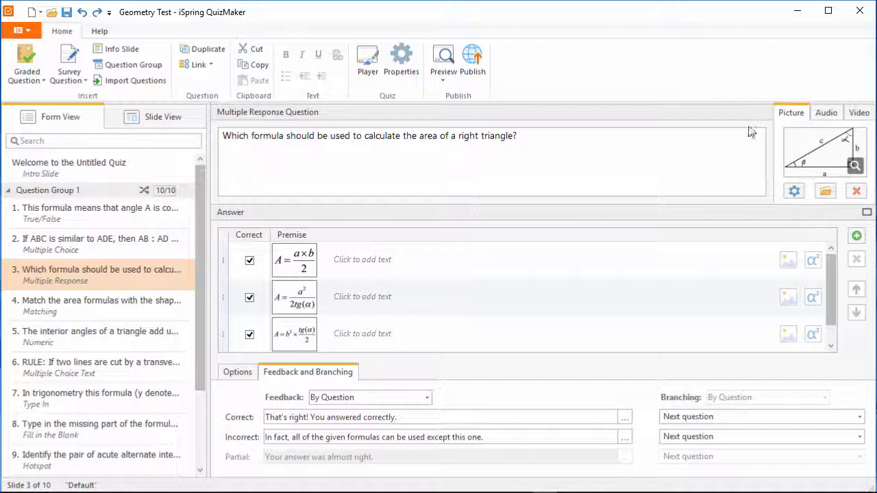
Step: Add a fourth blank answer row and open an Equation Editor for it
{"action": "left_click", "coordinate": [564, 334]}
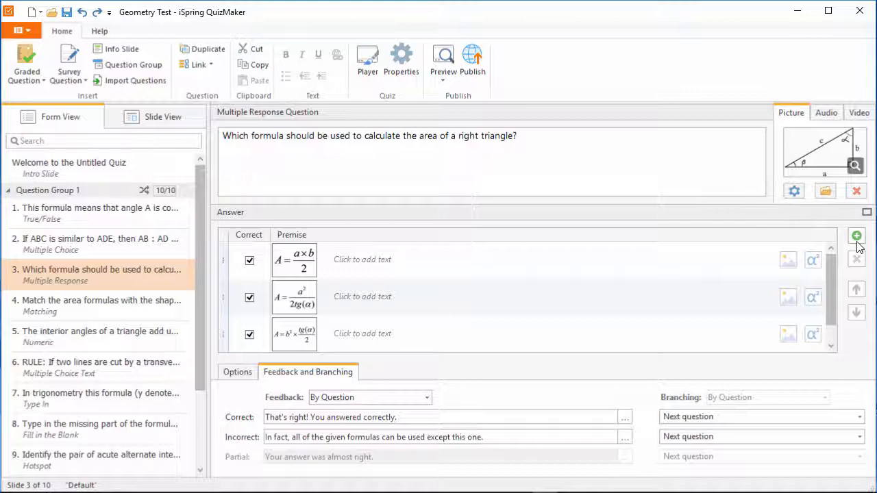
{"action": "left_click", "coordinate": [856, 236]}
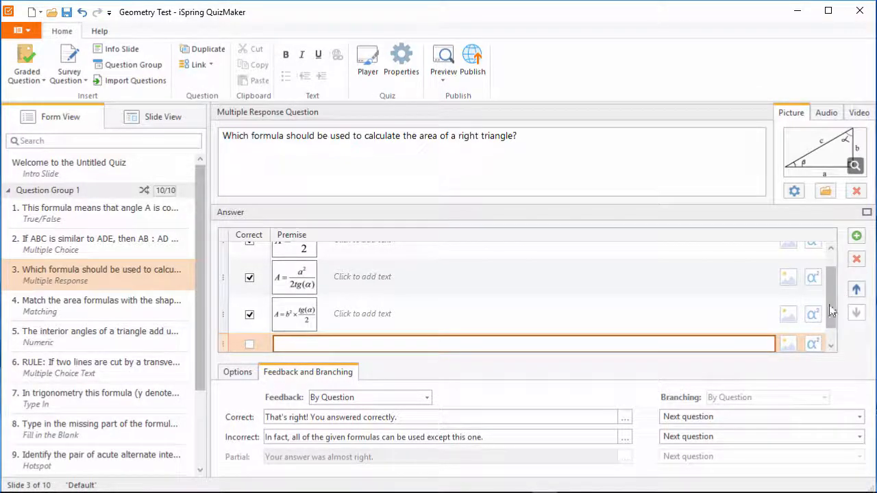
{"action": "left_click", "coordinate": [813, 344]}
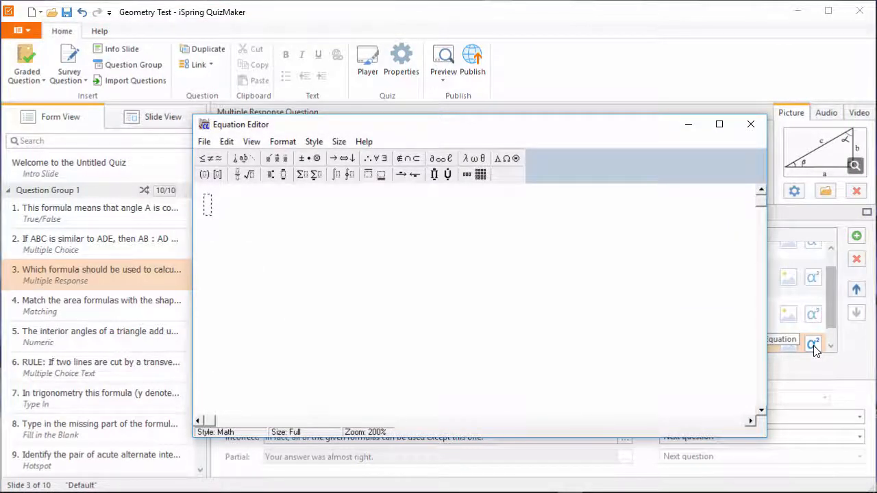
Step: Build the equation a = a² × b and insert it into the fourth answer
{"action": "type", "text": "a ="}
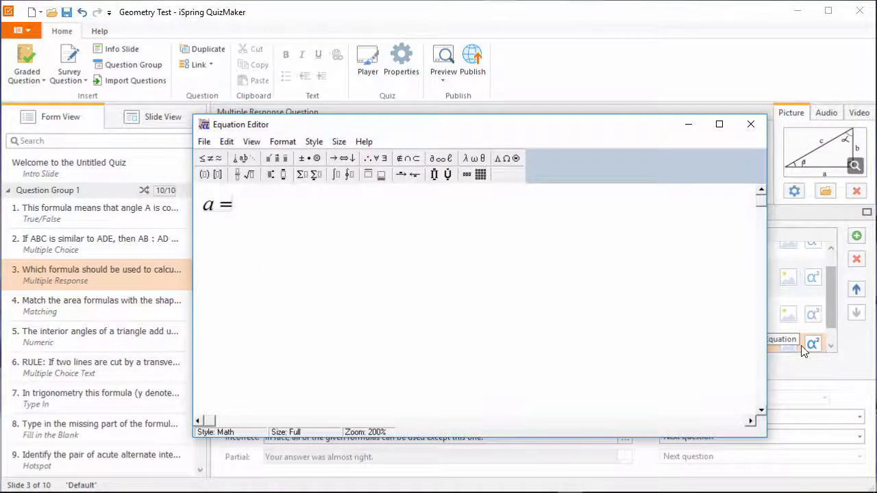
{"action": "left_click", "coordinate": [302, 158]}
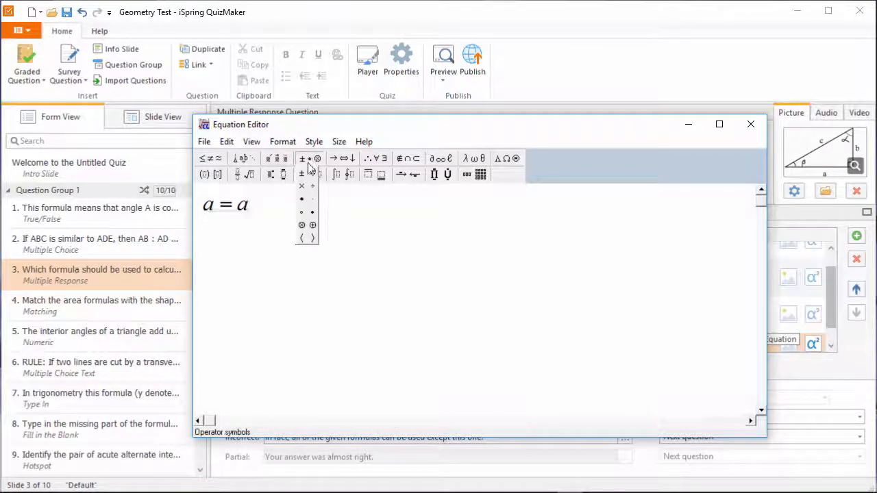
{"action": "left_click", "coordinate": [301, 186]}
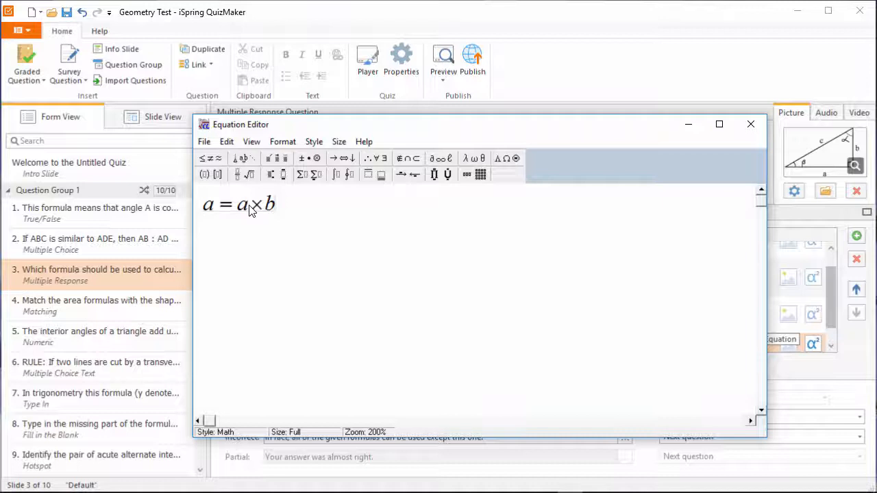
{"action": "left_click", "coordinate": [270, 174]}
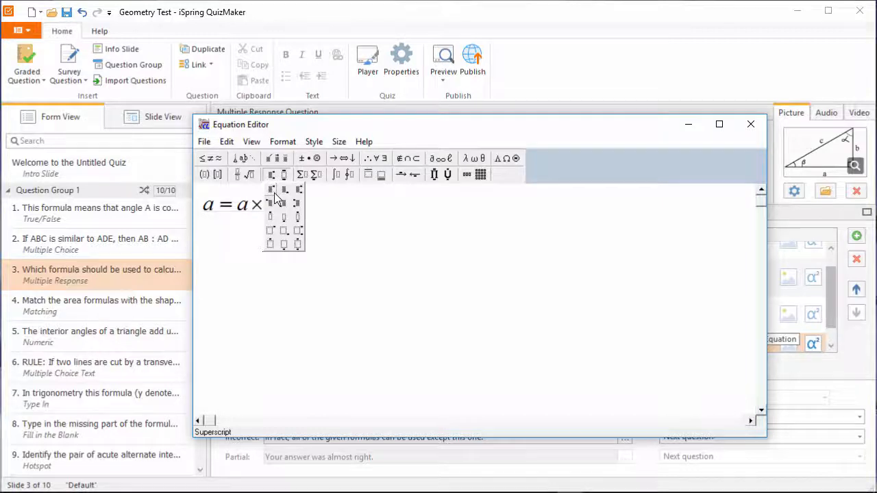
{"action": "left_click", "coordinate": [271, 190]}
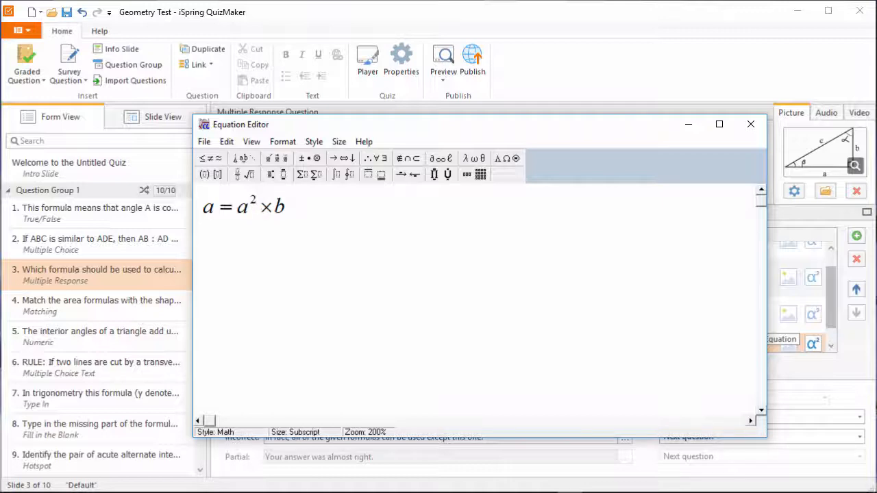
{"action": "left_click", "coordinate": [750, 124]}
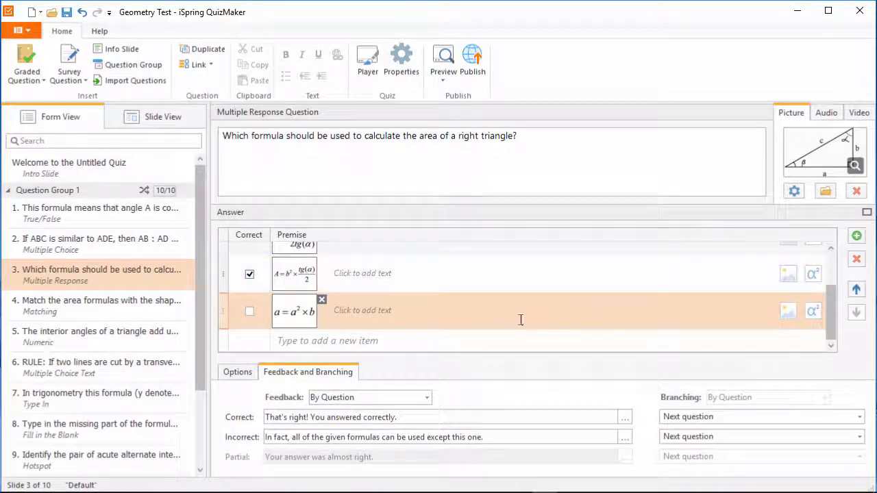
{"action": "mouse_move", "coordinate": [489, 317]}
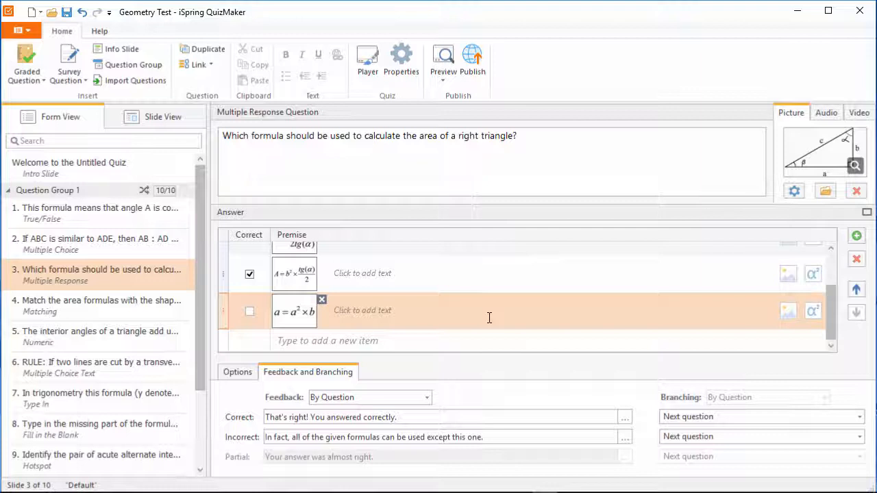
{"action": "mouse_move", "coordinate": [412, 343]}
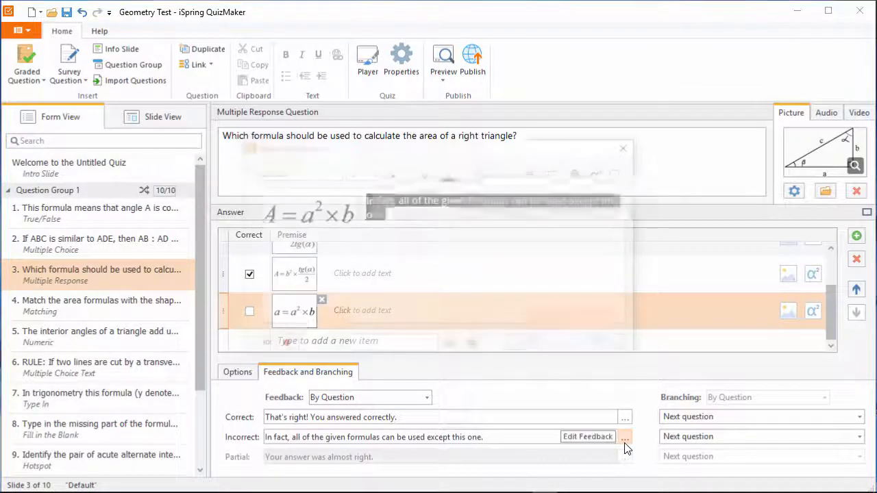
Step: Add the equation A = a² × b before the Incorrect feedback text and confirm
{"action": "left_click", "coordinate": [587, 437]}
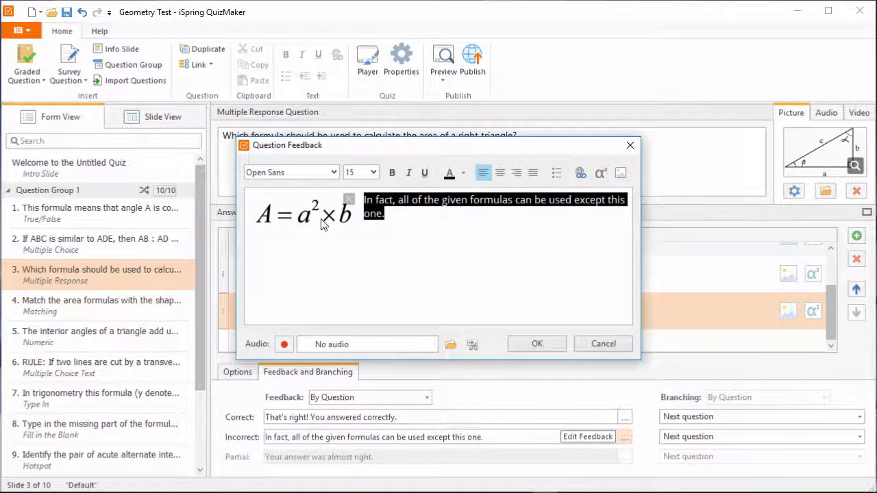
{"action": "left_click", "coordinate": [537, 343]}
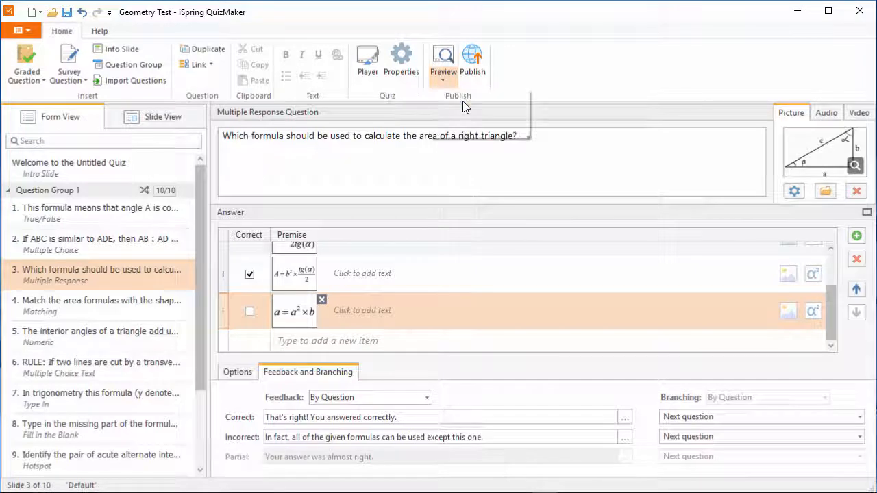
Step: Preview the question and submit the a = a² × b answer to see Incorrect feedback
{"action": "left_click", "coordinate": [444, 61]}
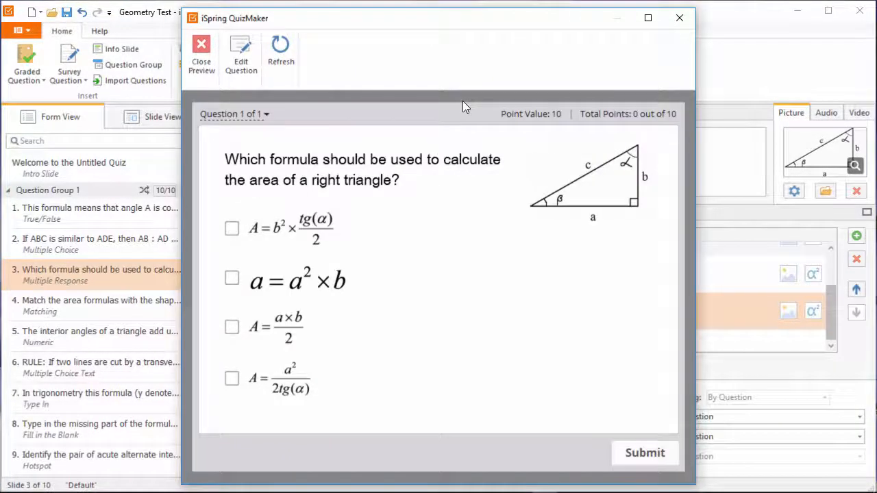
{"action": "mouse_move", "coordinate": [283, 243]}
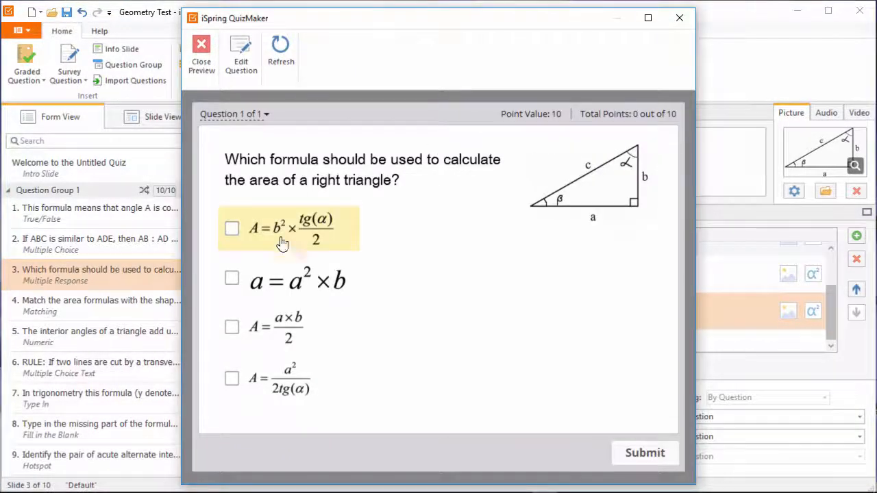
{"action": "left_click", "coordinate": [231, 278]}
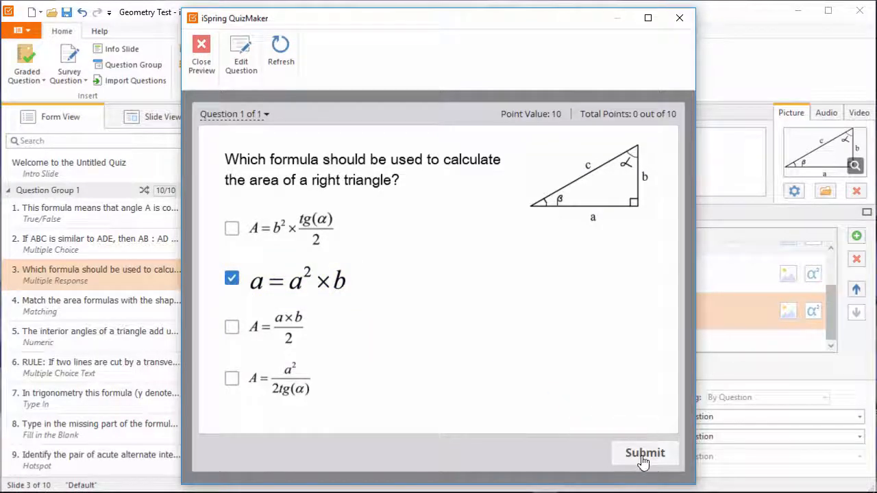
{"action": "left_click", "coordinate": [645, 453]}
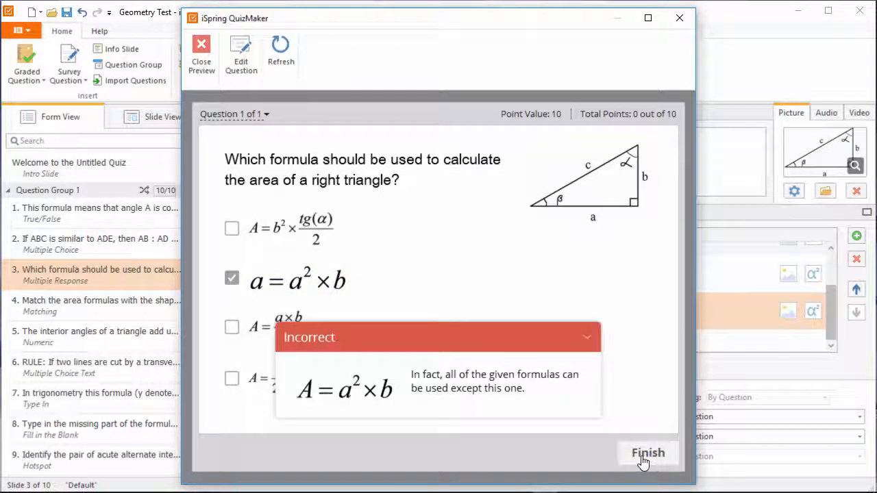